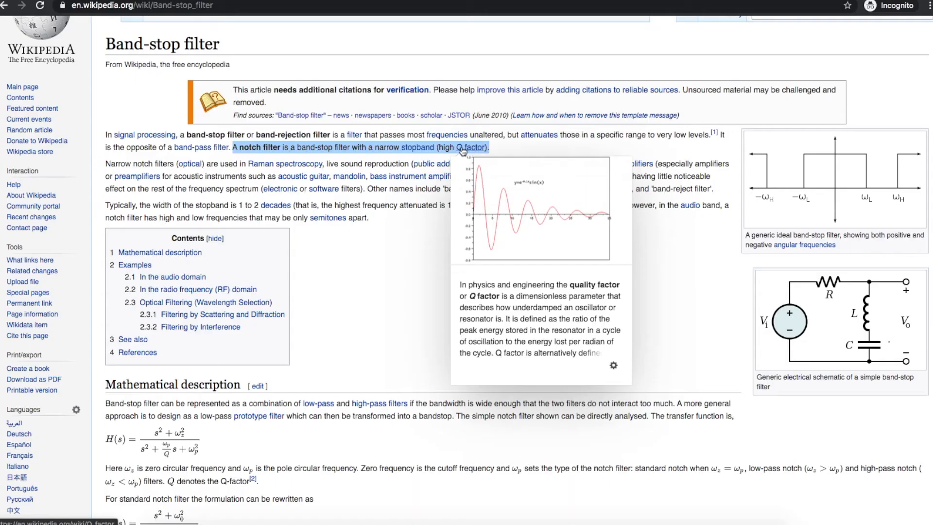
{"action": "mouse_move", "coordinate": [350, 268]}
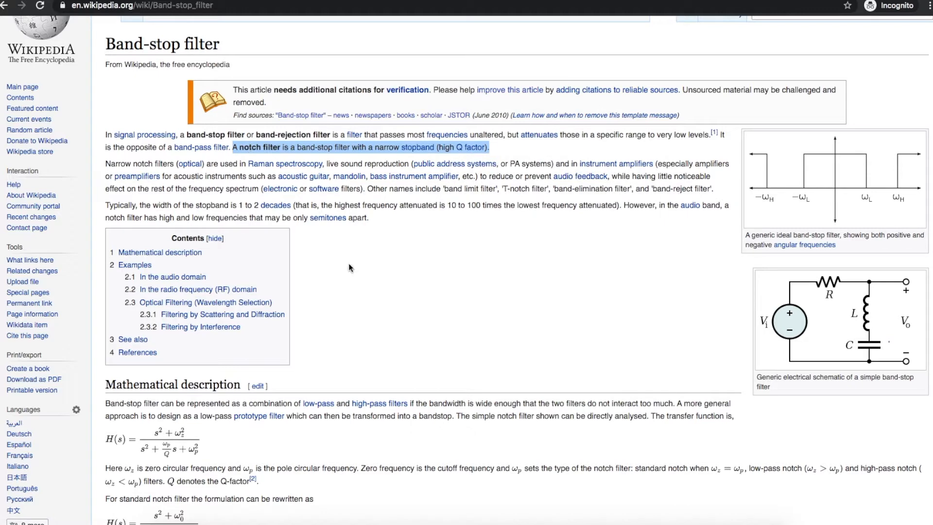
{"action": "mouse_move", "coordinate": [426, 165]}
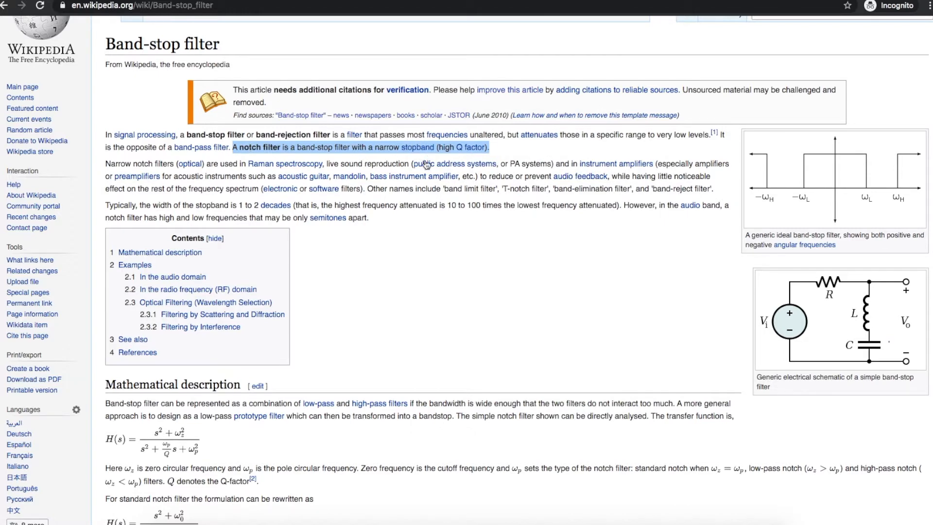
Highlight the anti-hum filter example with its 59, 60 and 61 Hz frequencies.
{"action": "scroll", "scroll_direction": "down", "scroll_amount": 3}
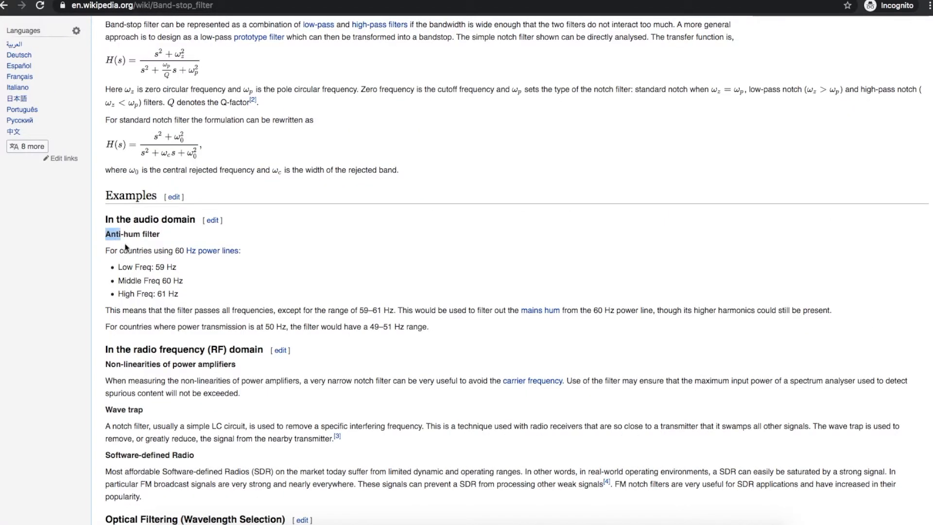
{"action": "left_click_drag", "start_coordinate": [106, 233], "coordinate": [186, 294]}
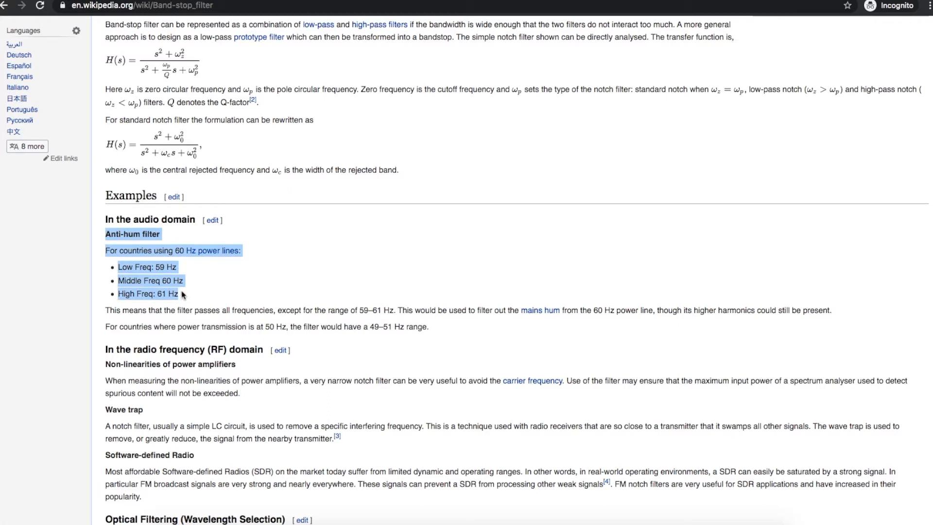
{"action": "mouse_move", "coordinate": [219, 251]}
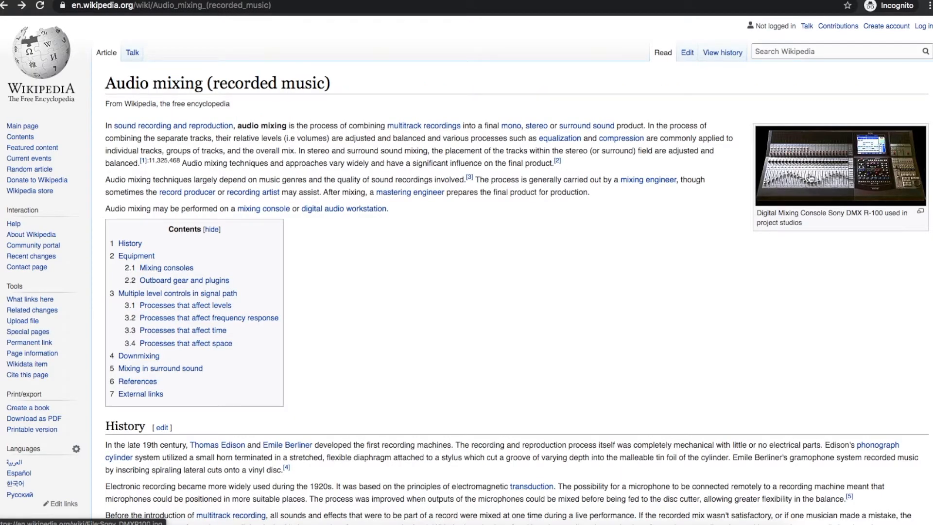
{"action": "mouse_move", "coordinate": [818, 189]}
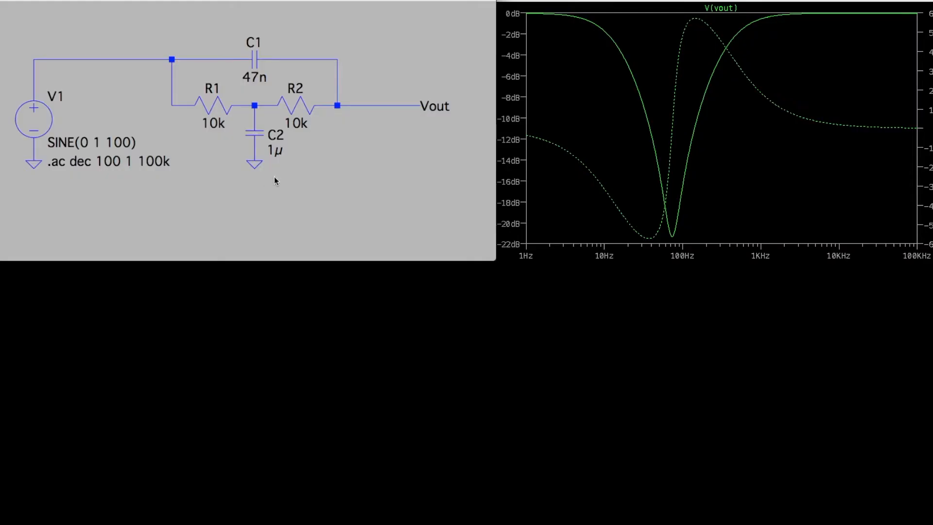
{"action": "mouse_move", "coordinate": [283, 183]}
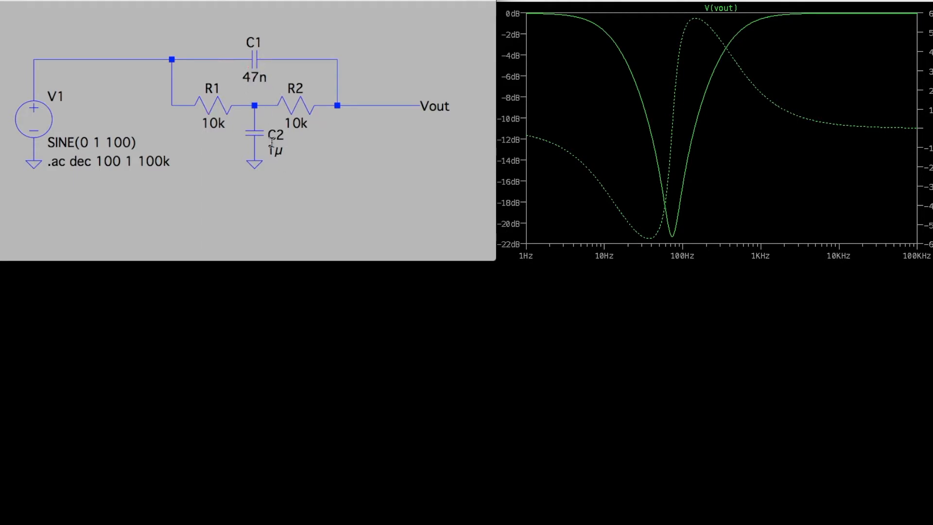
{"action": "mouse_move", "coordinate": [278, 48]}
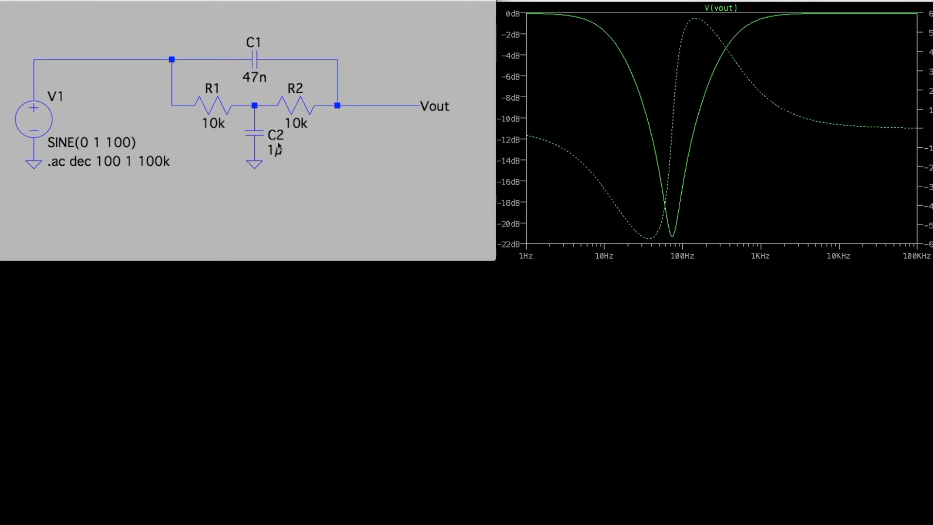
{"action": "mouse_move", "coordinate": [767, 20]}
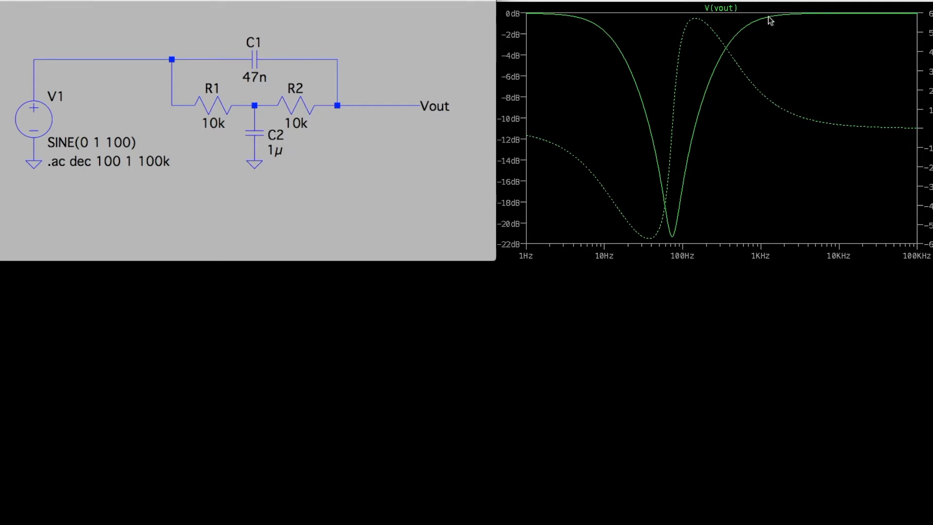
{"action": "mouse_move", "coordinate": [637, 48]}
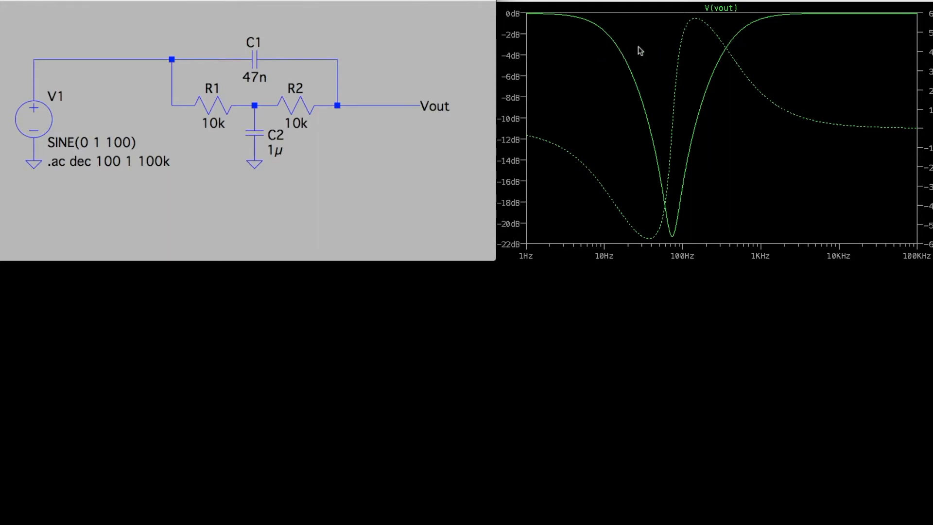
{"action": "mouse_move", "coordinate": [206, 132]}
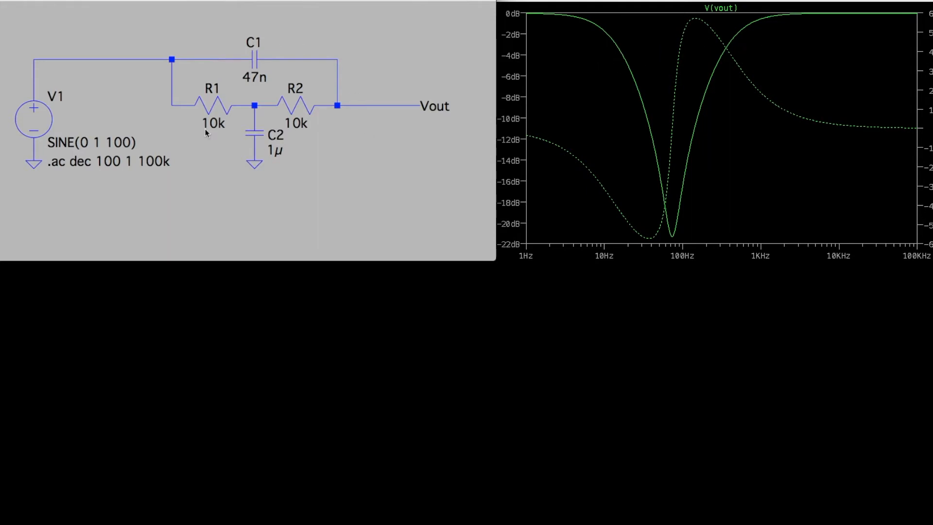
{"action": "mouse_move", "coordinate": [289, 164]}
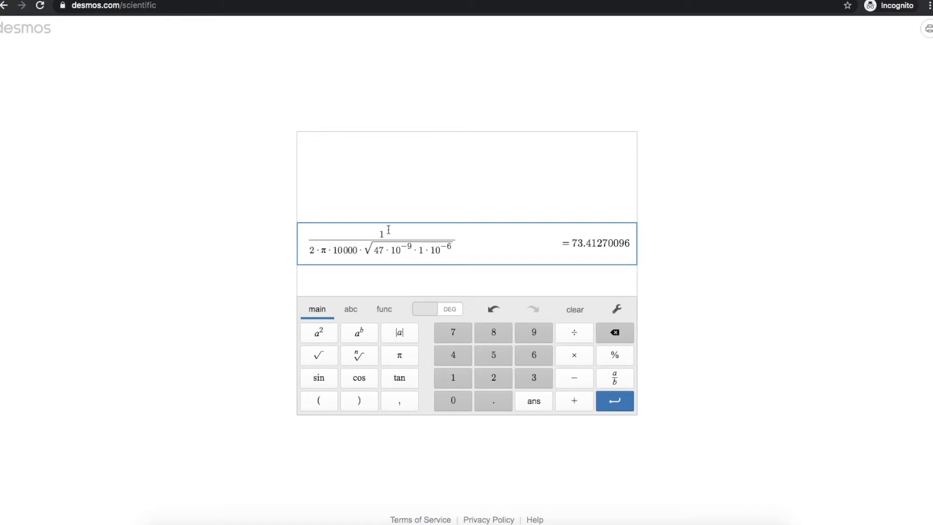
{"action": "mouse_move", "coordinate": [358, 256]}
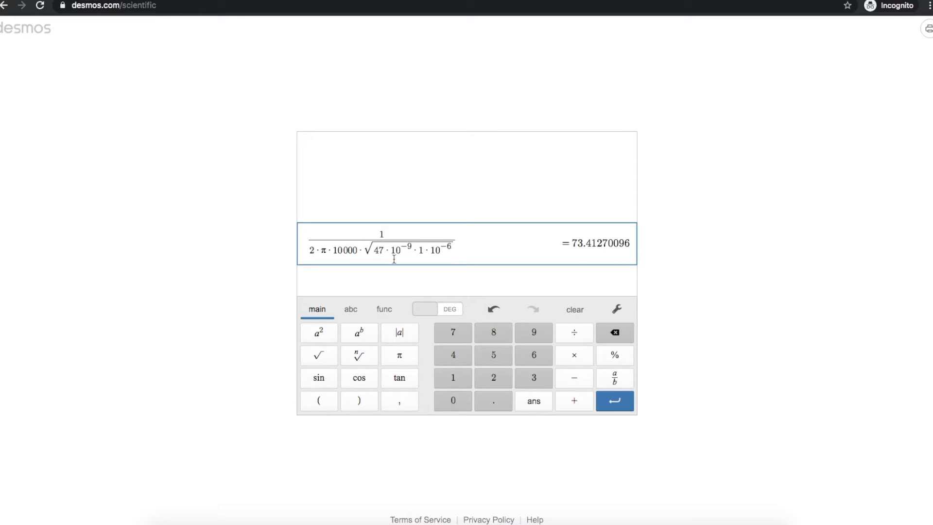
{"action": "mouse_move", "coordinate": [459, 249]}
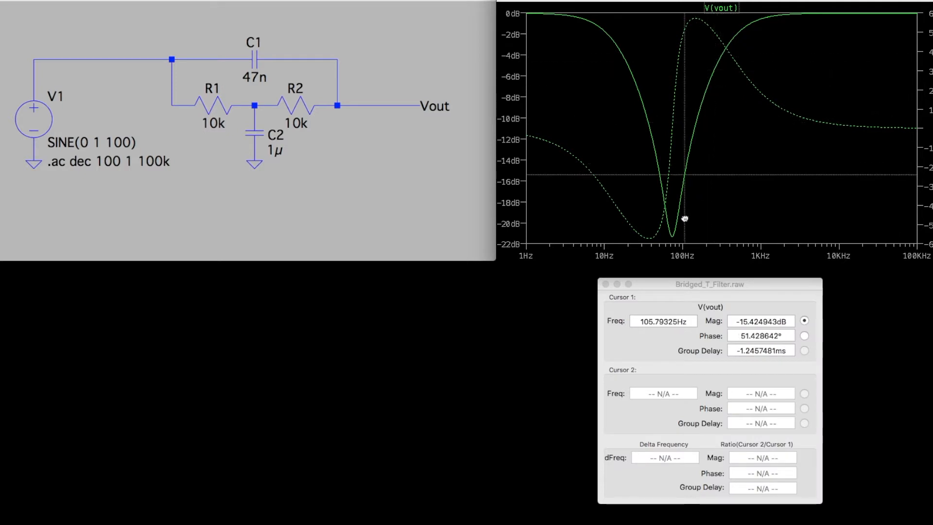
Move the V(vout) cursor to the notch minimum, reading 73.66 Hz at −21.3 dB.
{"action": "left_click_drag", "start_coordinate": [684, 219], "coordinate": [671, 244]}
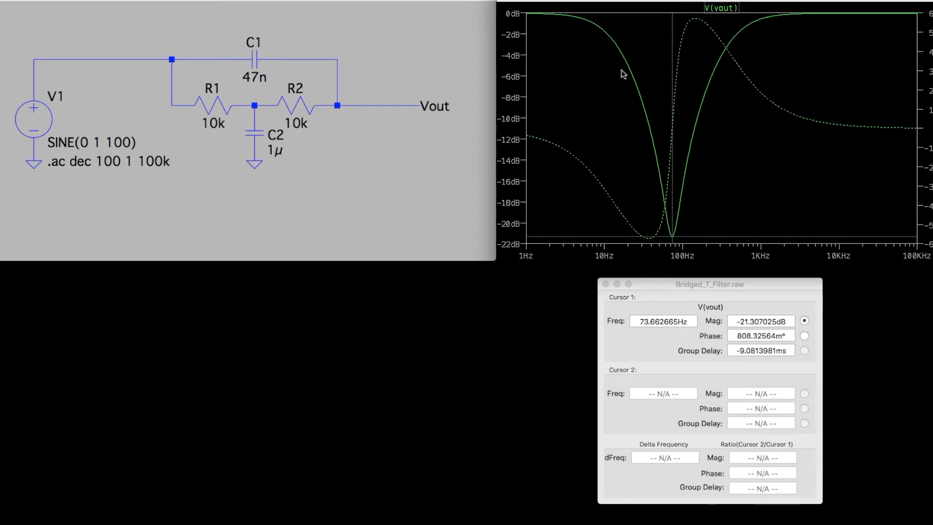
{"action": "mouse_move", "coordinate": [734, 66]}
{"action": "type", "text": "50"}
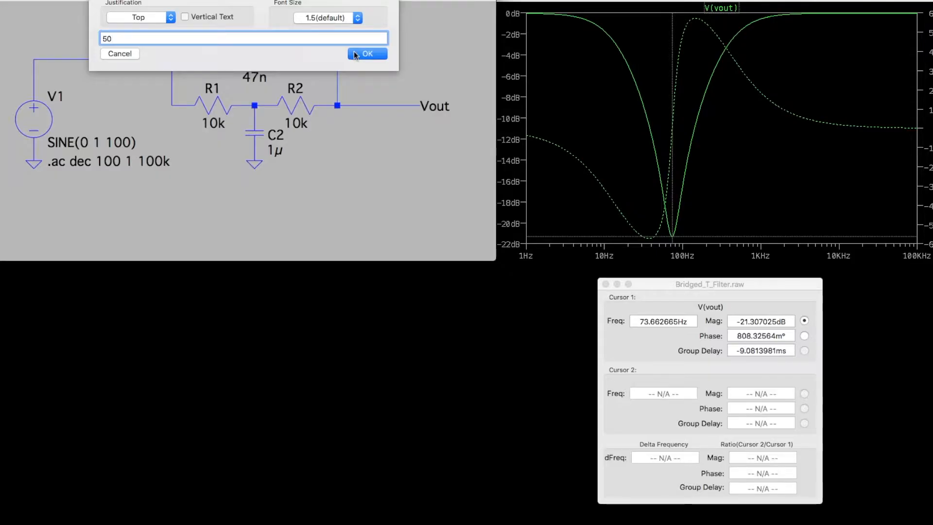
Confirm the resistor value of 50 Ω for the bridged-T filter.
{"action": "left_click", "coordinate": [367, 53]}
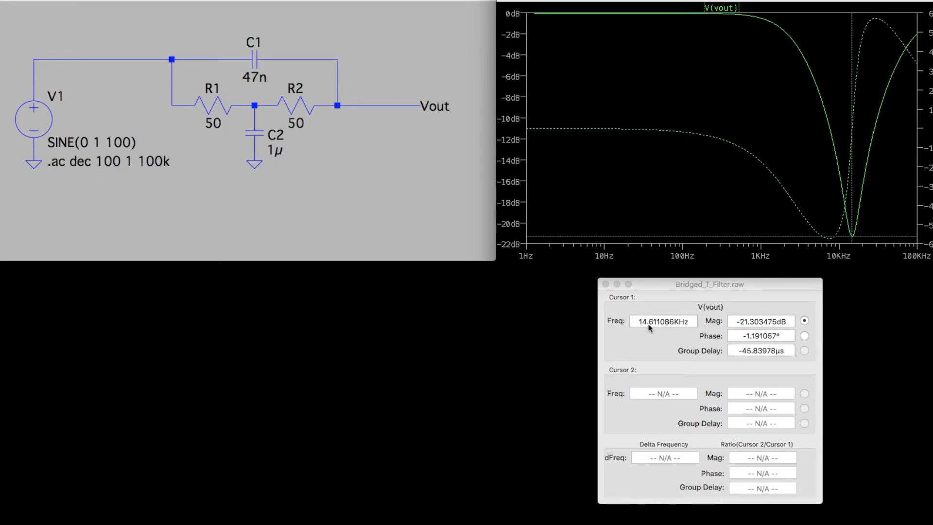
{"action": "mouse_move", "coordinate": [874, 224]}
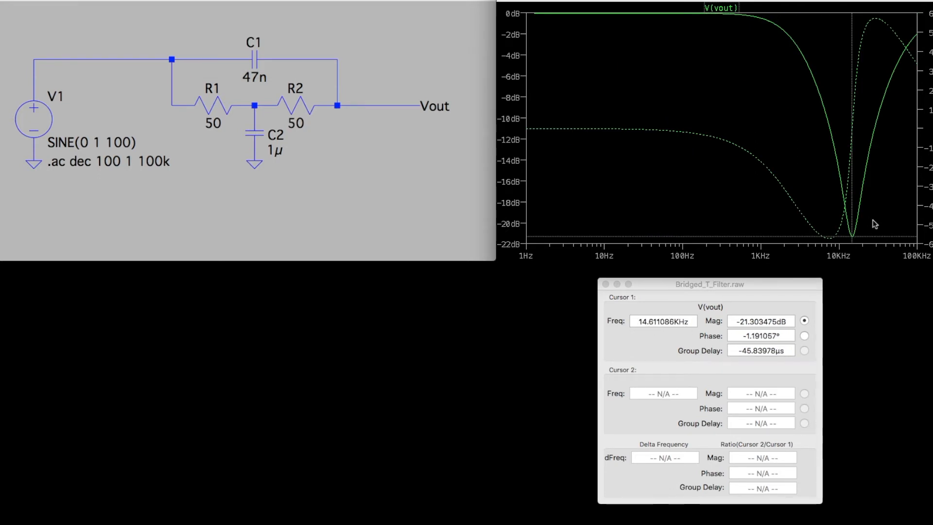
{"action": "mouse_move", "coordinate": [602, 230]}
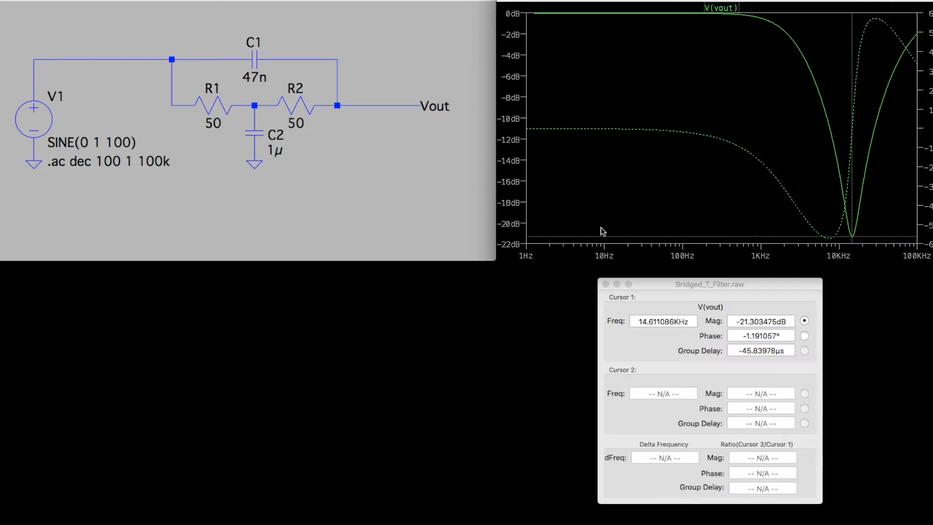
{"action": "mouse_move", "coordinate": [859, 210]}
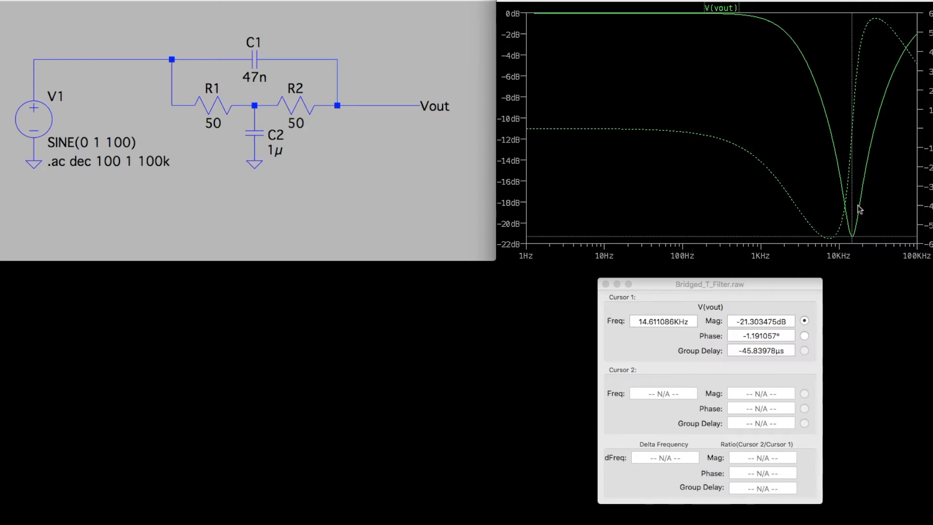
{"action": "mouse_move", "coordinate": [870, 181]}
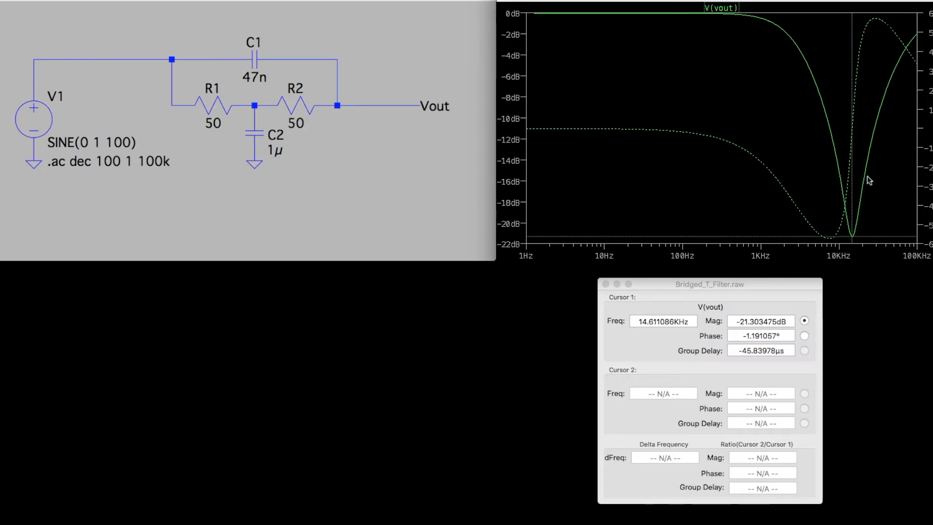
{"action": "mouse_move", "coordinate": [871, 225]}
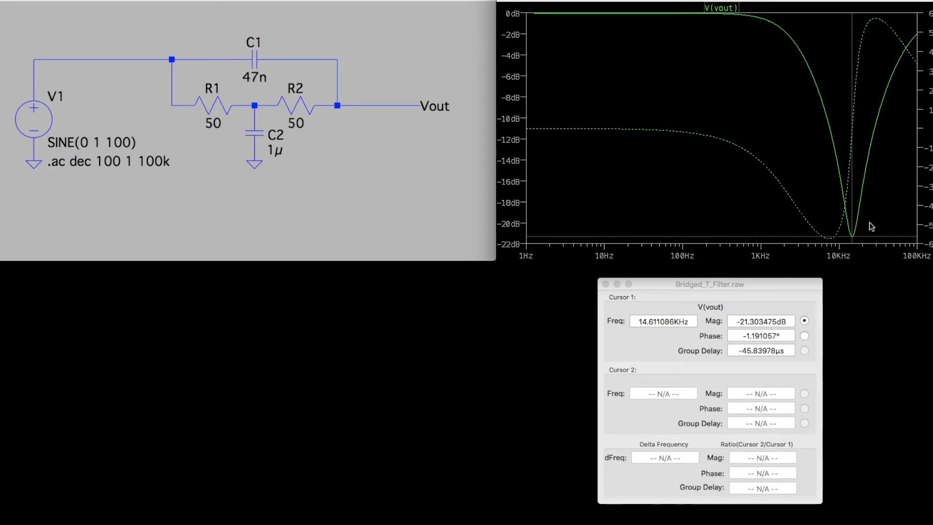
{"action": "mouse_move", "coordinate": [616, 245]}
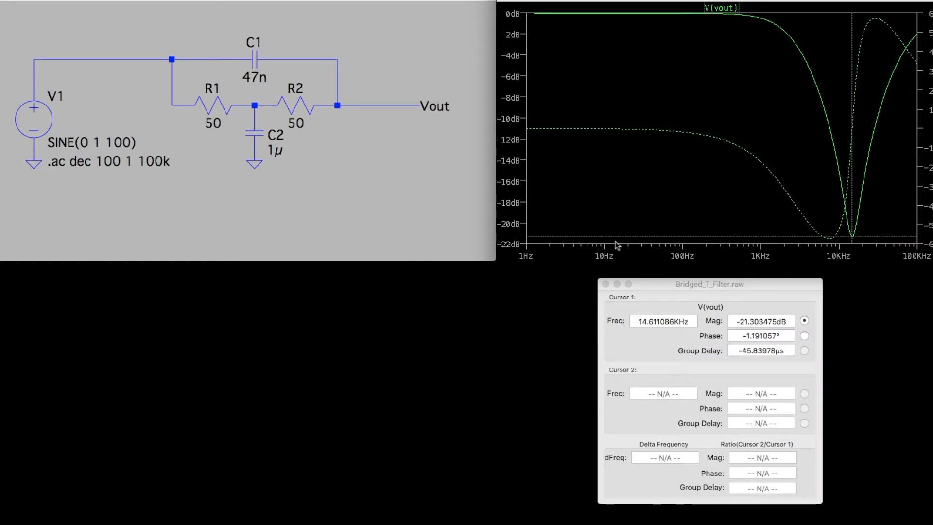
{"action": "mouse_move", "coordinate": [867, 246]}
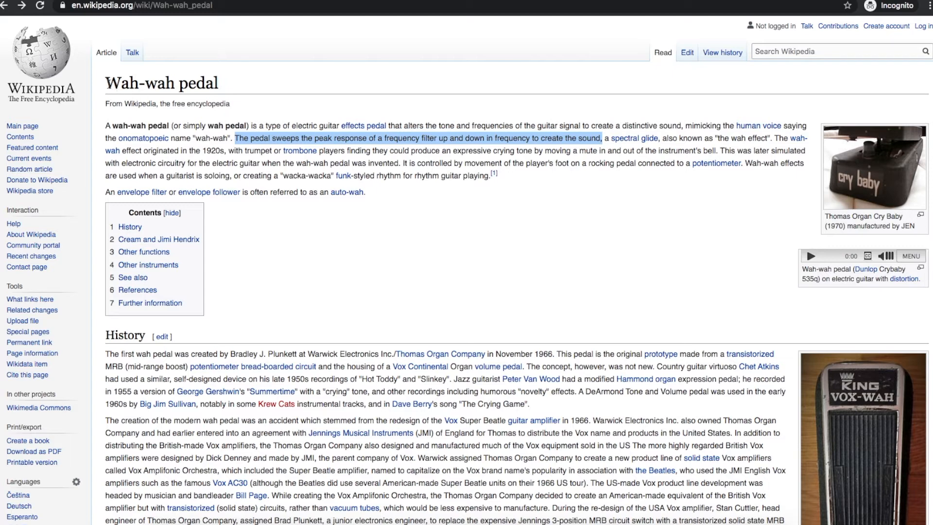
{"action": "mouse_move", "coordinate": [231, 127]}
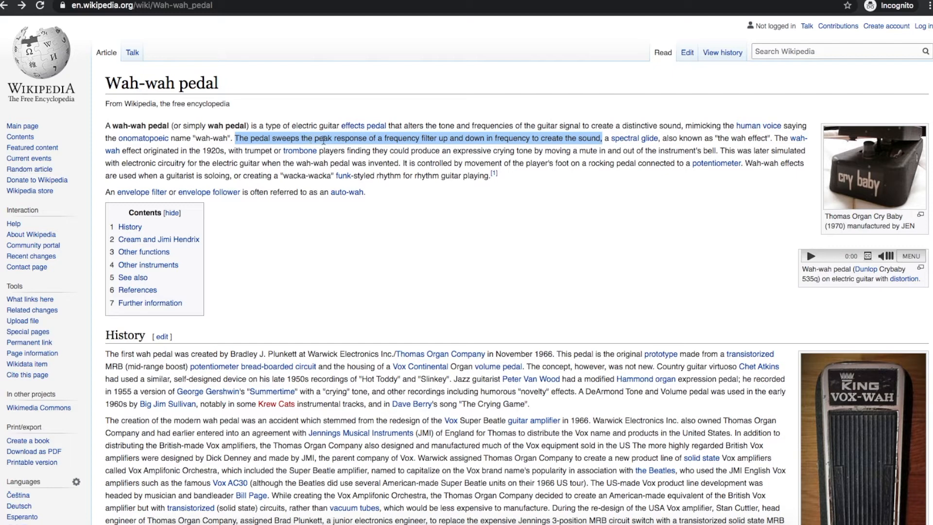
{"action": "mouse_move", "coordinate": [321, 112]}
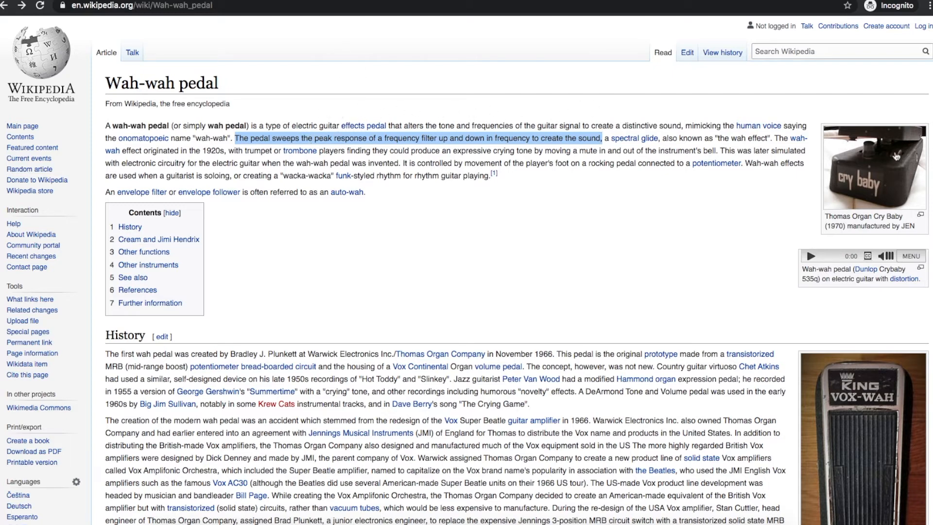
{"action": "mouse_move", "coordinate": [905, 155]}
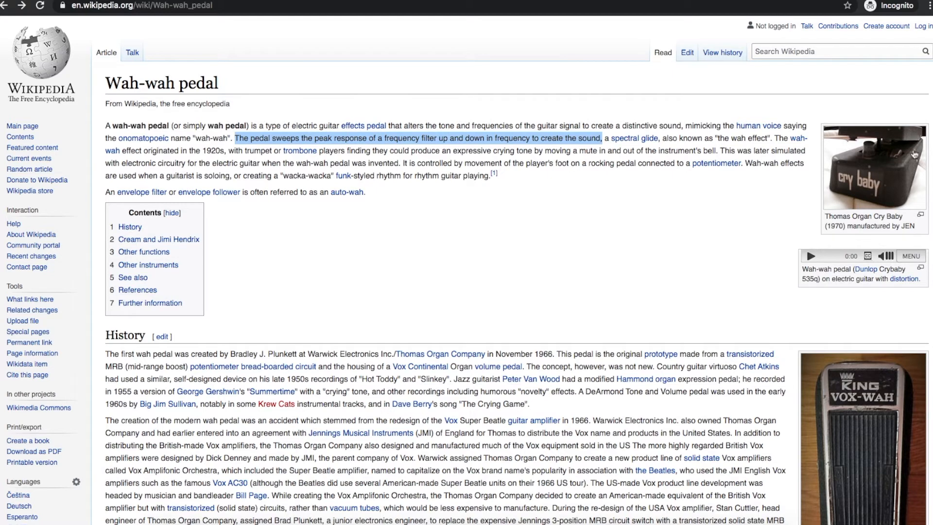
{"action": "mouse_move", "coordinate": [377, 9]}
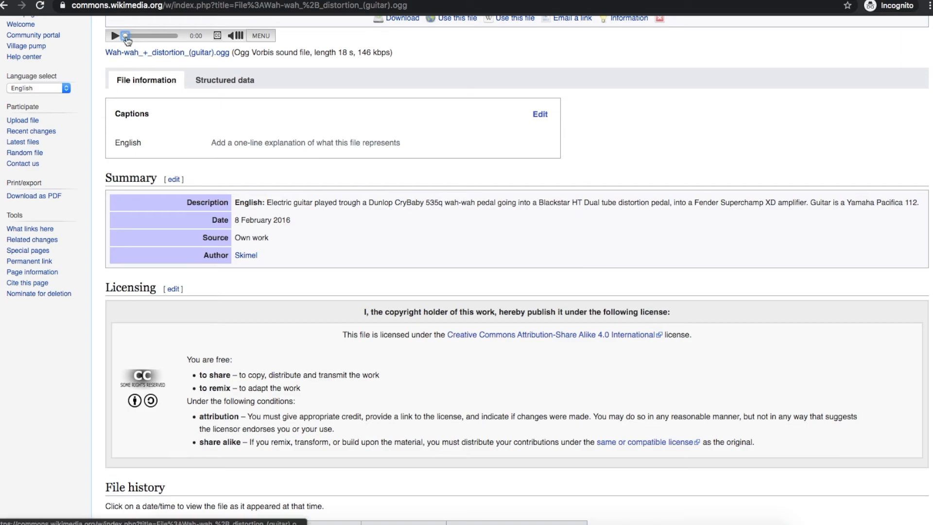
{"action": "left_click", "coordinate": [113, 35]}
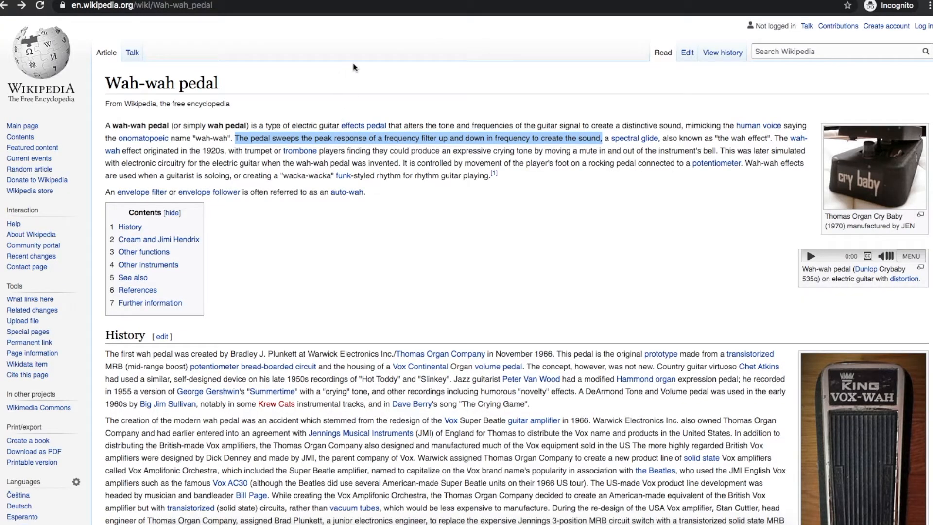
{"action": "mouse_move", "coordinate": [335, 113]}
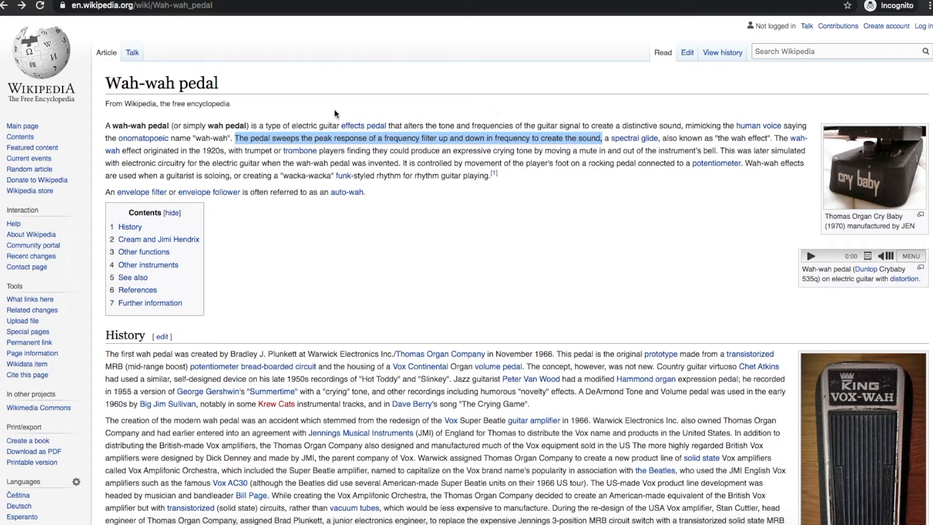
{"action": "mouse_move", "coordinate": [343, 112]}
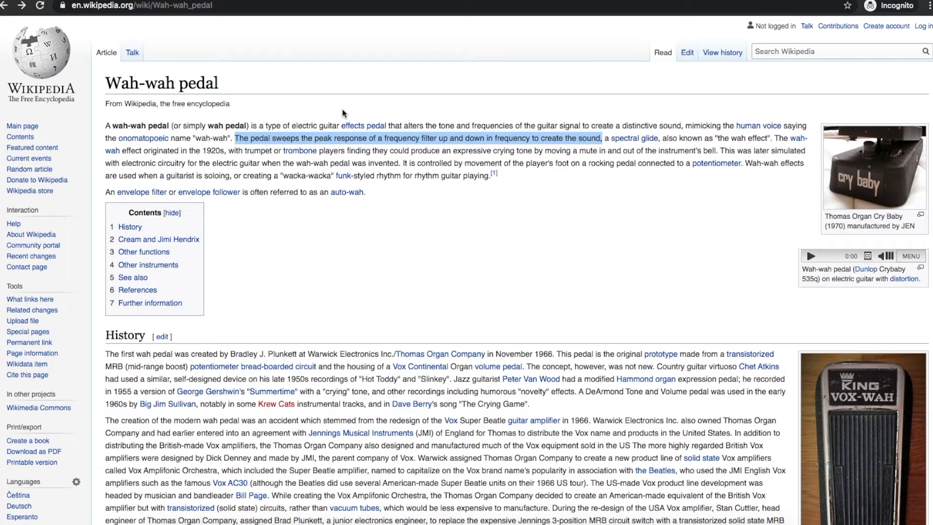
{"action": "mouse_move", "coordinate": [353, 115]}
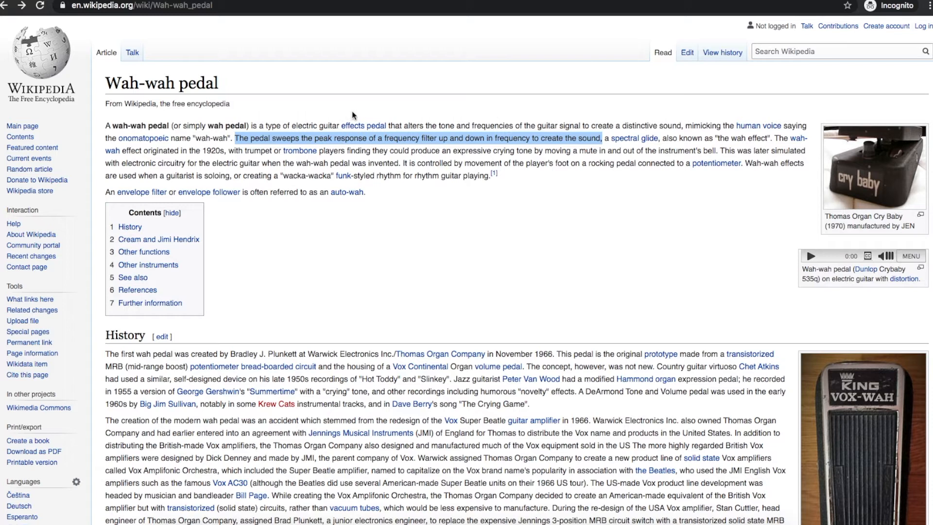
{"action": "mouse_move", "coordinate": [542, 112]}
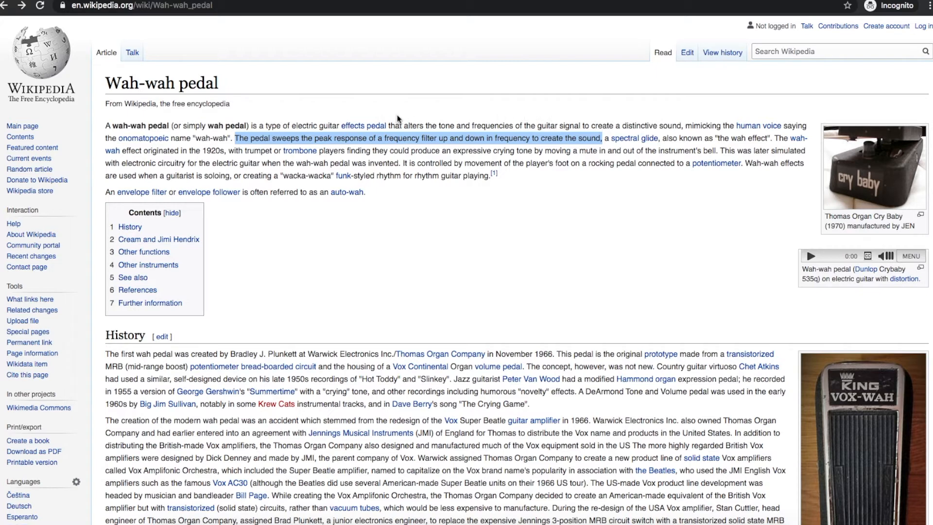
{"action": "mouse_move", "coordinate": [412, 127]}
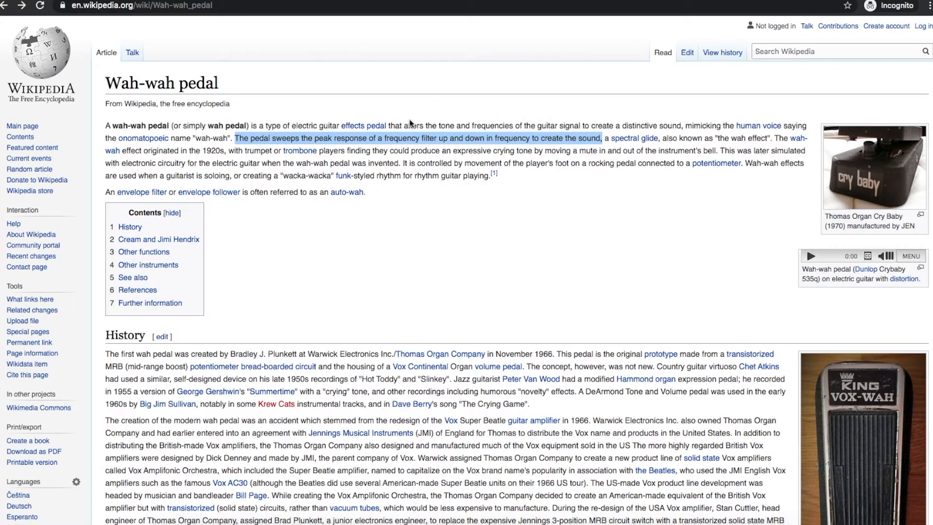
{"action": "mouse_move", "coordinate": [377, 118]}
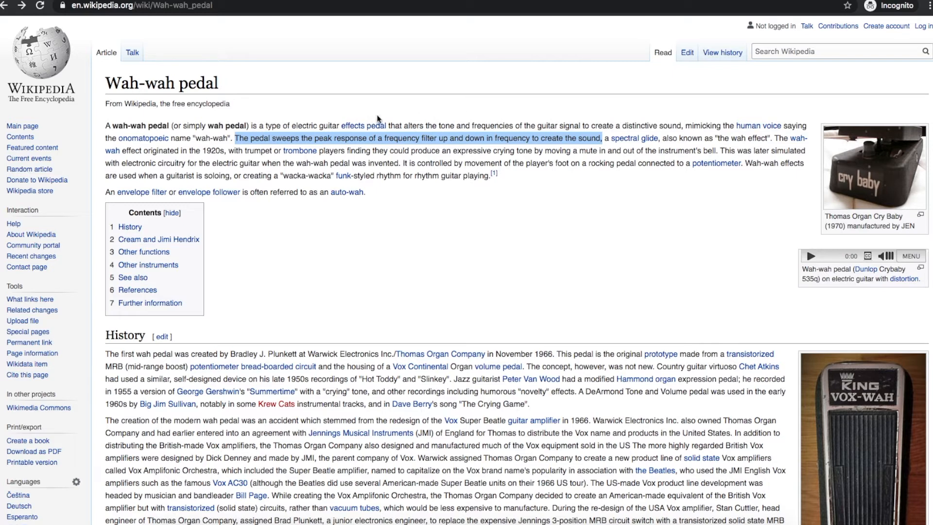
{"action": "mouse_move", "coordinate": [385, 119]}
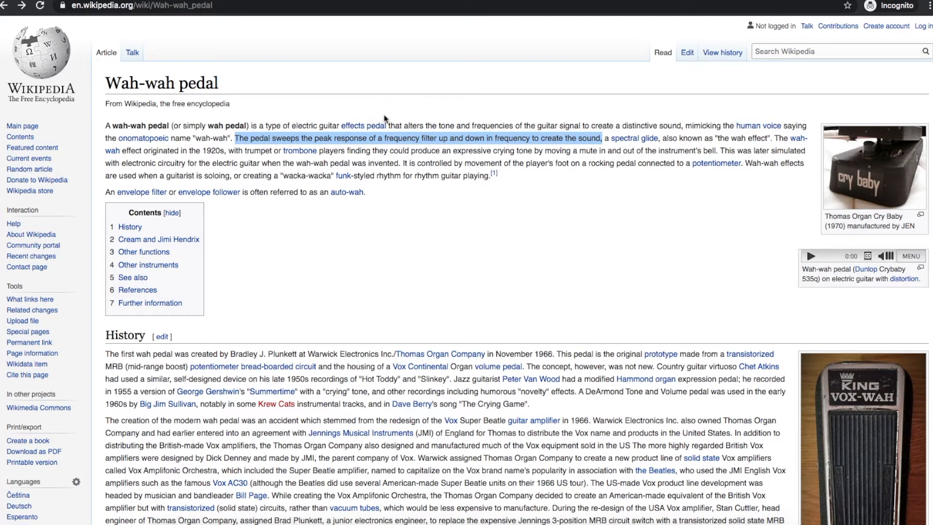
{"action": "mouse_move", "coordinate": [470, 112]}
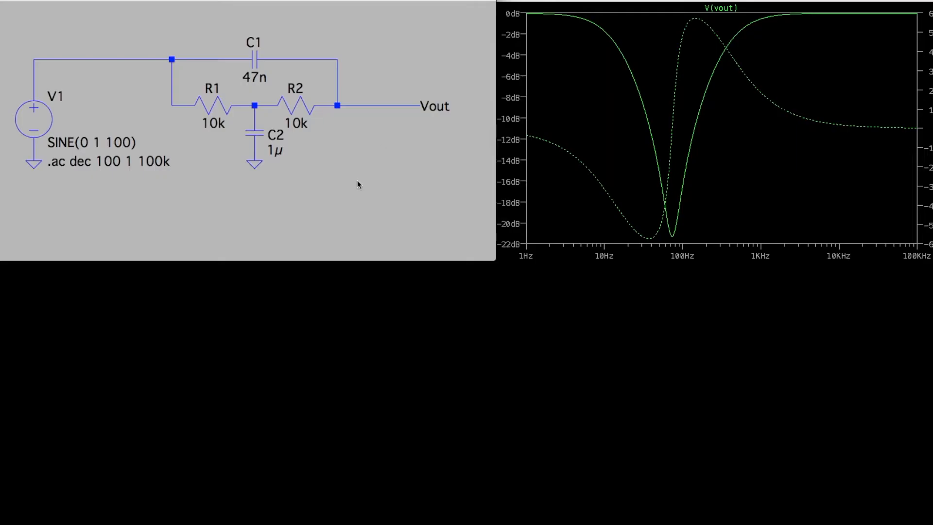
{"action": "mouse_move", "coordinate": [365, 73]}
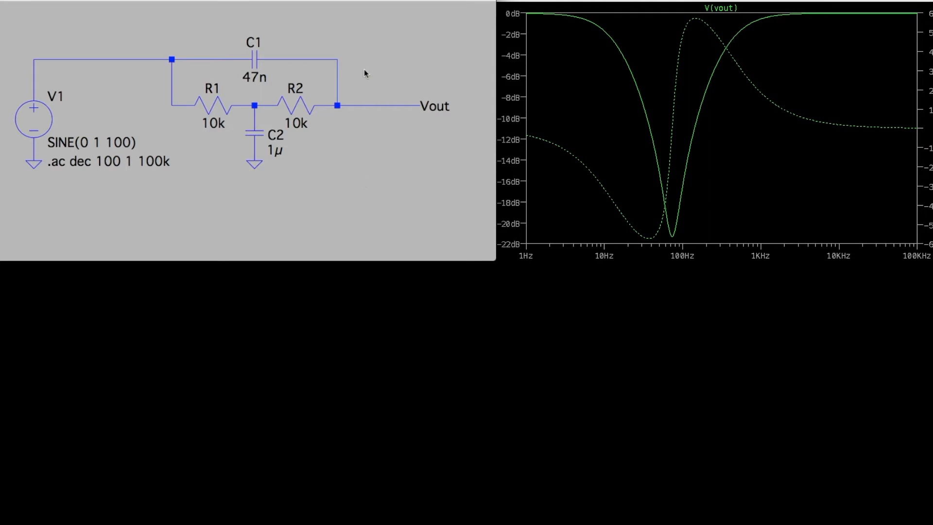
{"action": "mouse_move", "coordinate": [706, 138]}
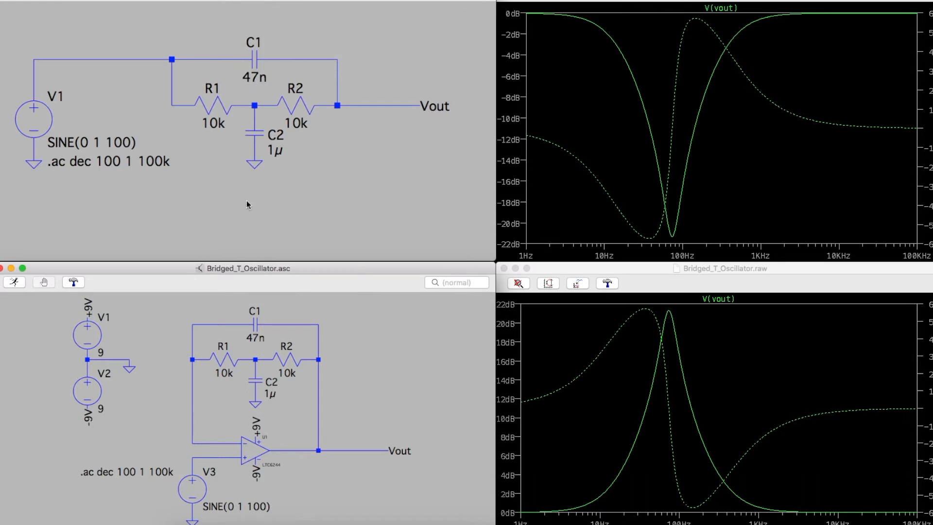
{"action": "mouse_move", "coordinate": [264, 411]}
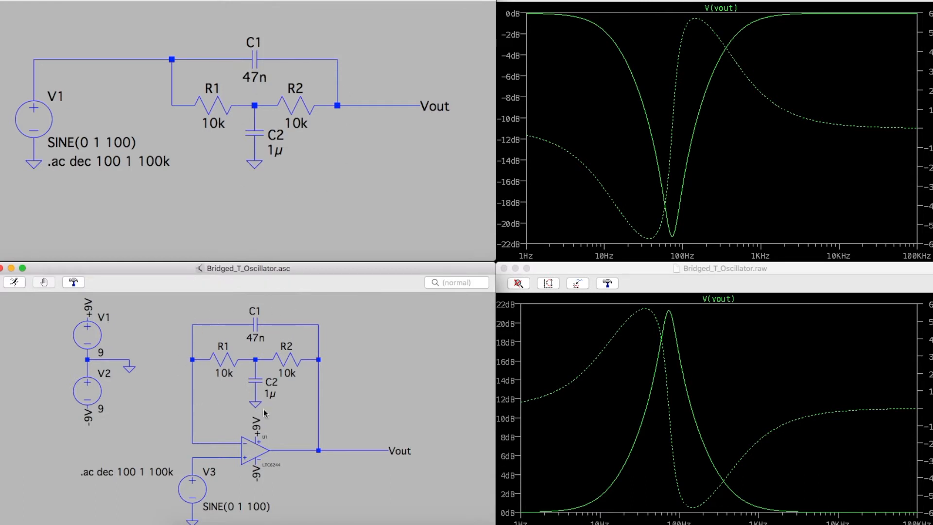
{"action": "mouse_move", "coordinate": [188, 499]}
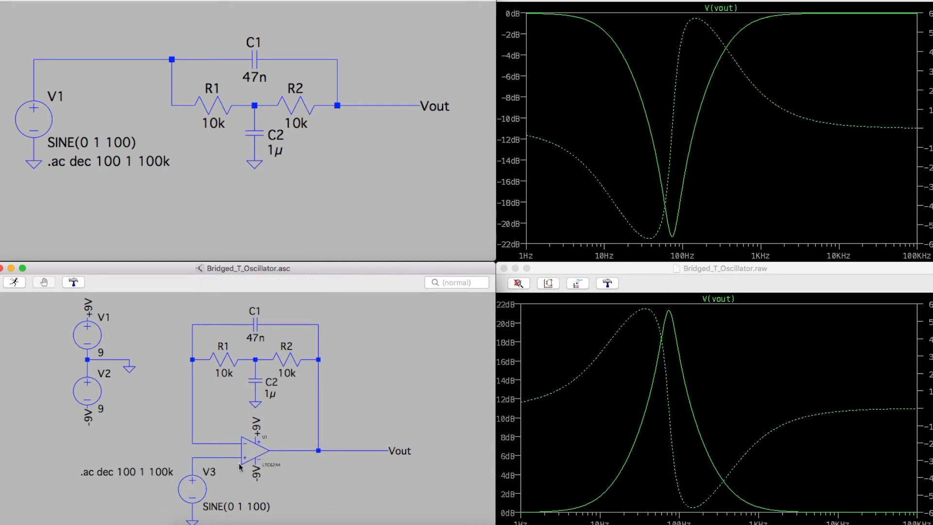
{"action": "mouse_move", "coordinate": [324, 167]}
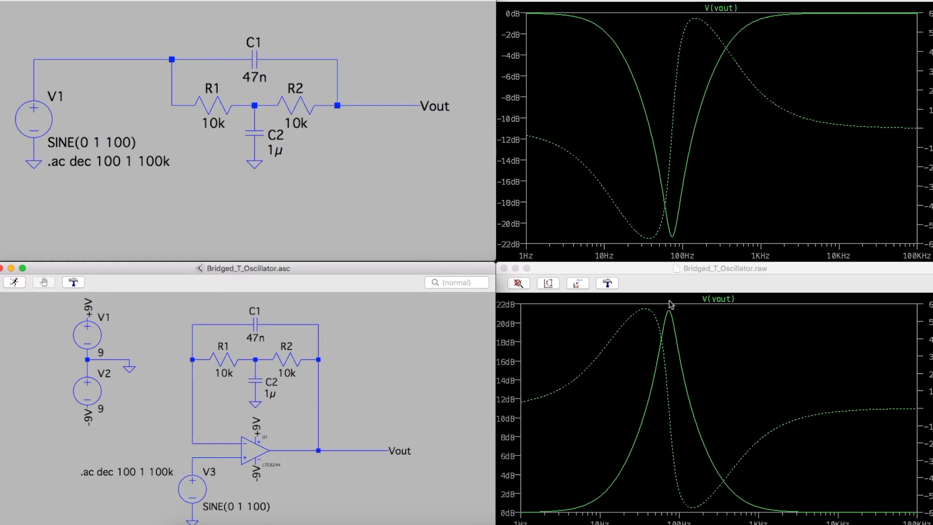
{"action": "mouse_move", "coordinate": [567, 257]}
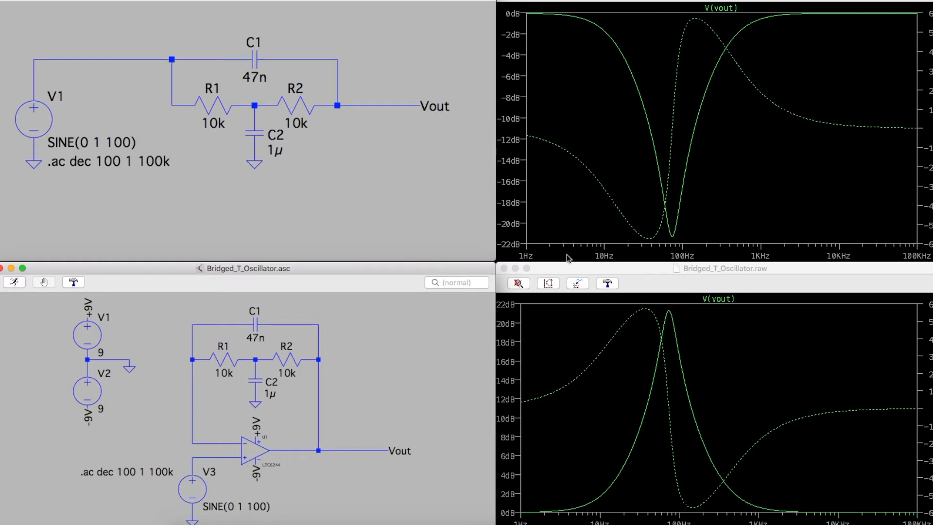
{"action": "mouse_move", "coordinate": [303, 379]}
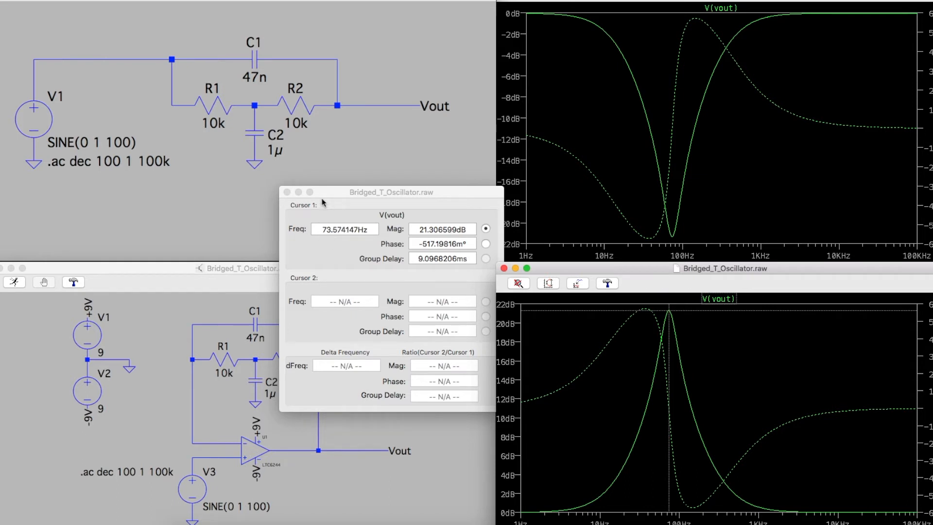
Clear the cursor readout and edit R1 toward a value of 50 Ω.
{"action": "left_click", "coordinate": [285, 191]}
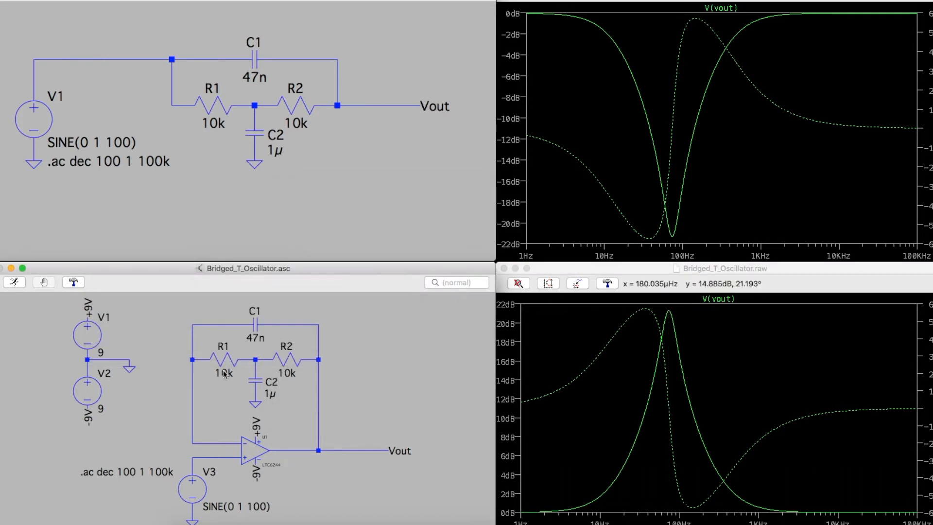
{"action": "double_click", "coordinate": [222, 373]}
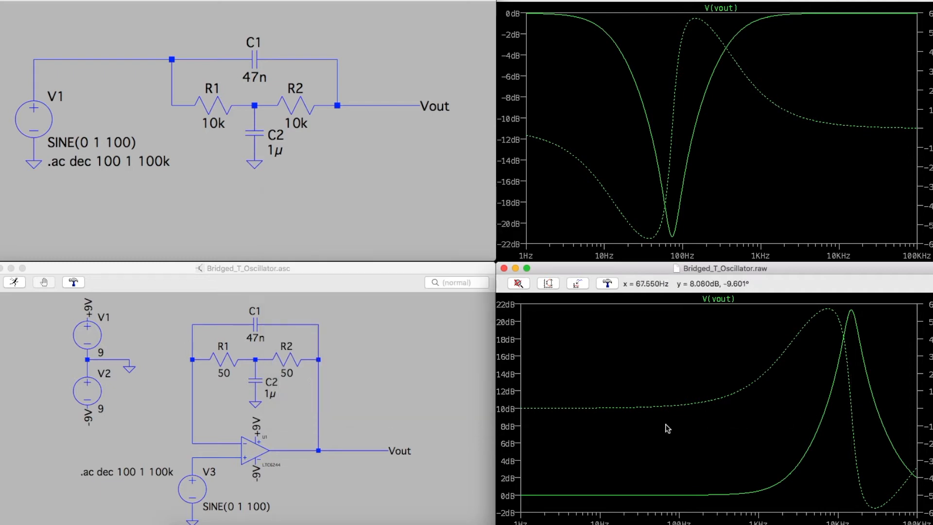
{"action": "mouse_move", "coordinate": [742, 426]}
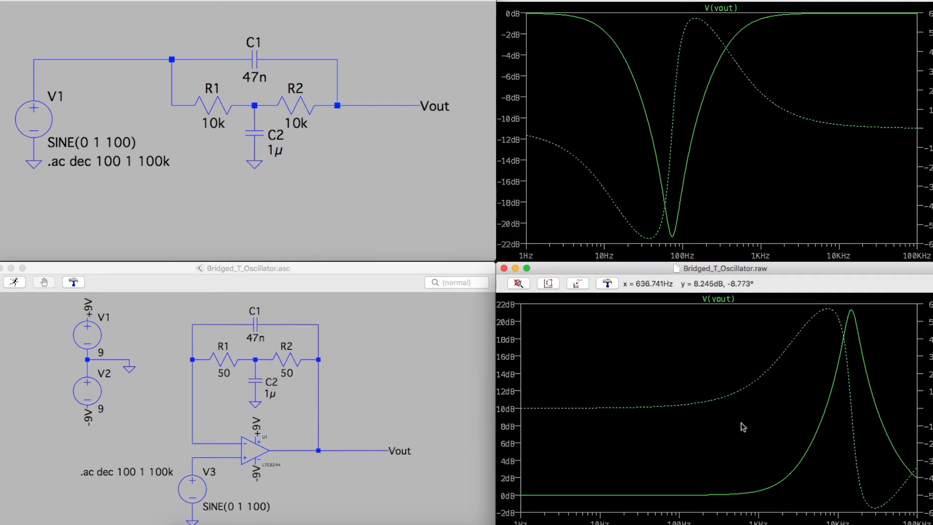
{"action": "mouse_move", "coordinate": [710, 427]}
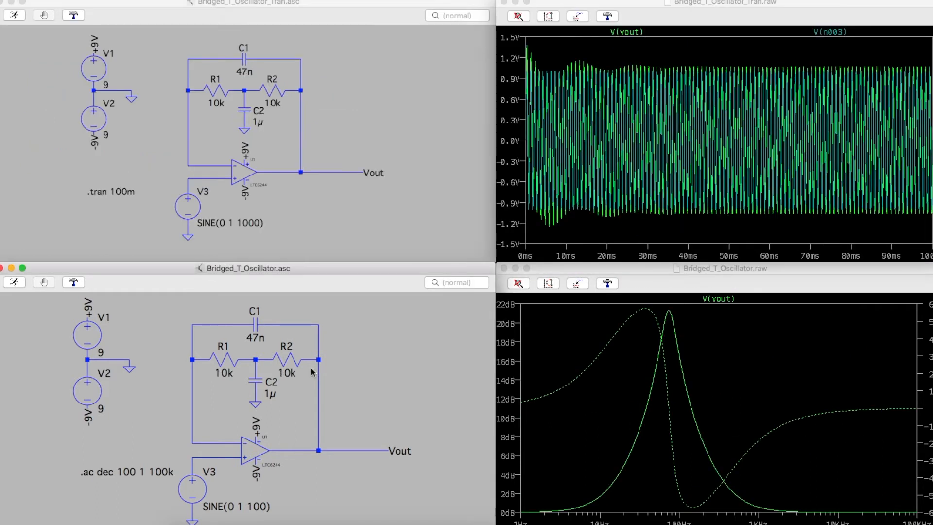
{"action": "mouse_move", "coordinate": [305, 381]}
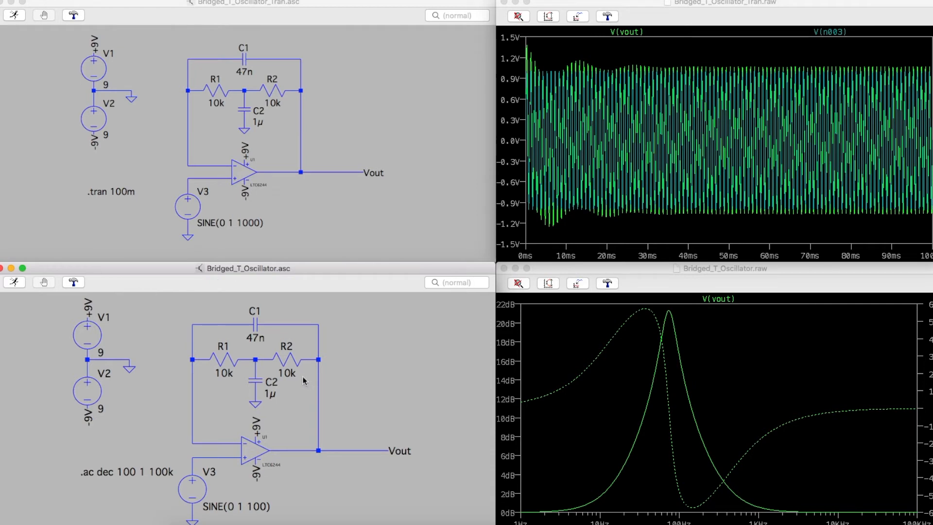
{"action": "mouse_move", "coordinate": [214, 116]}
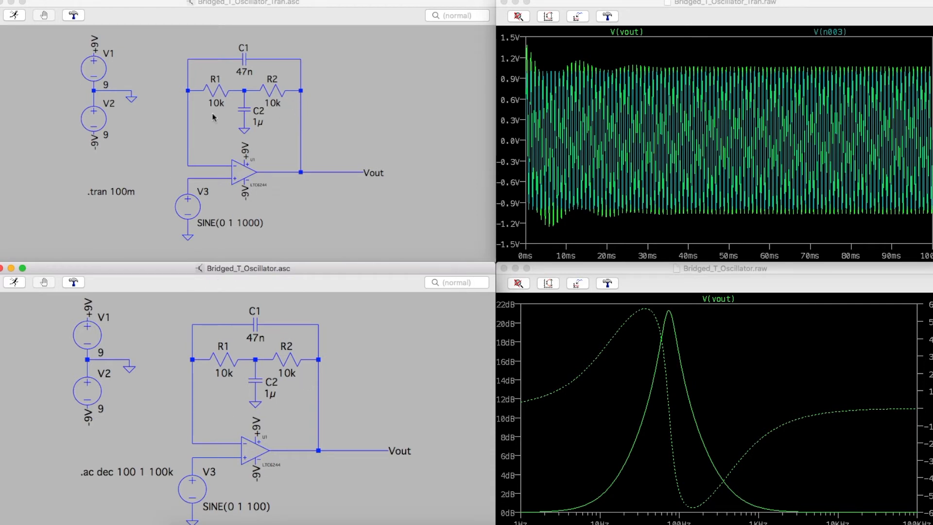
{"action": "mouse_move", "coordinate": [184, 191]}
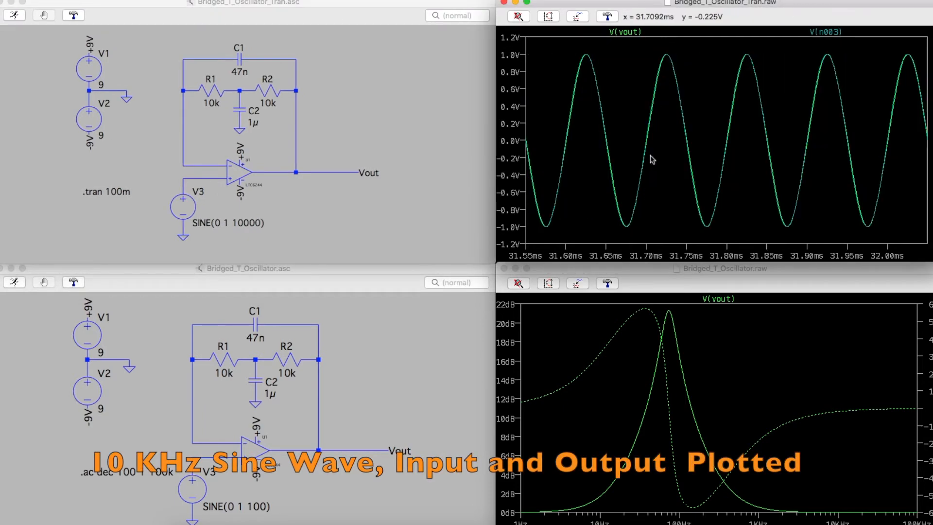
{"action": "mouse_move", "coordinate": [651, 107]}
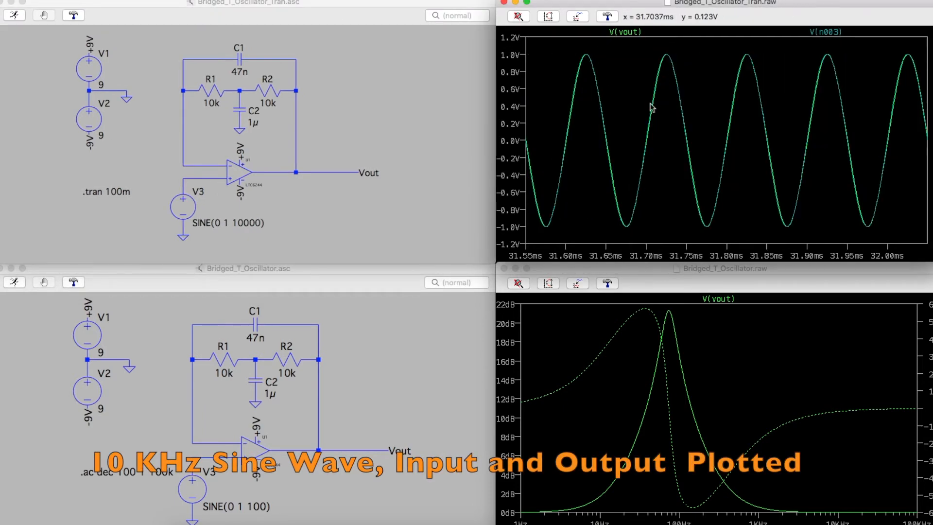
{"action": "mouse_move", "coordinate": [665, 78]}
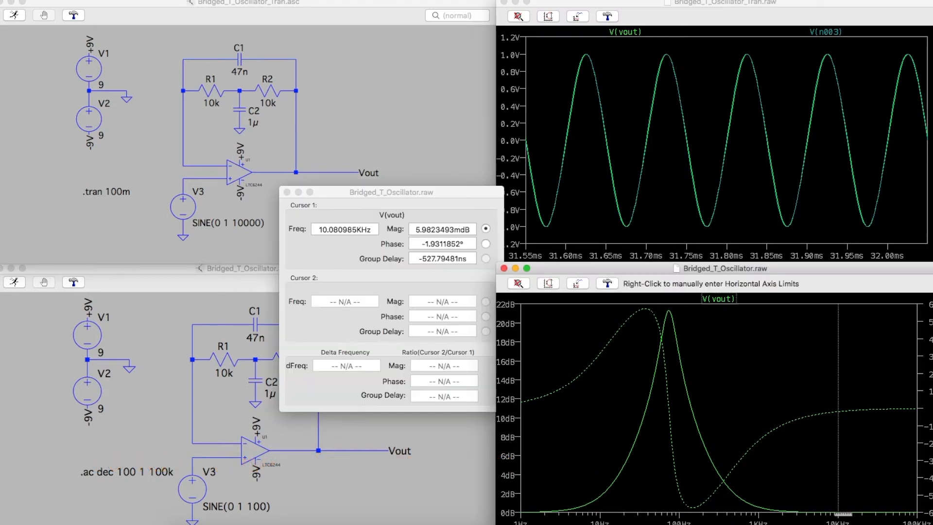
{"action": "mouse_move", "coordinate": [852, 413]}
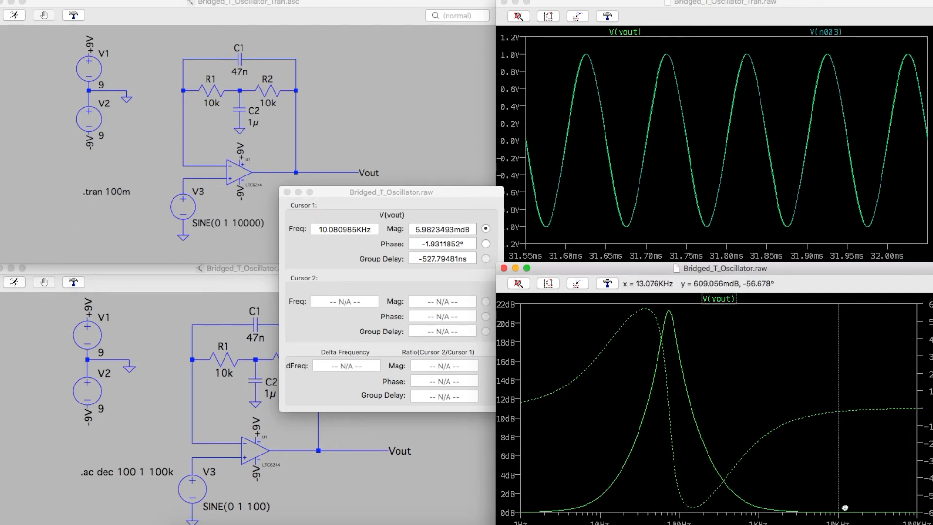
{"action": "mouse_move", "coordinate": [843, 424]}
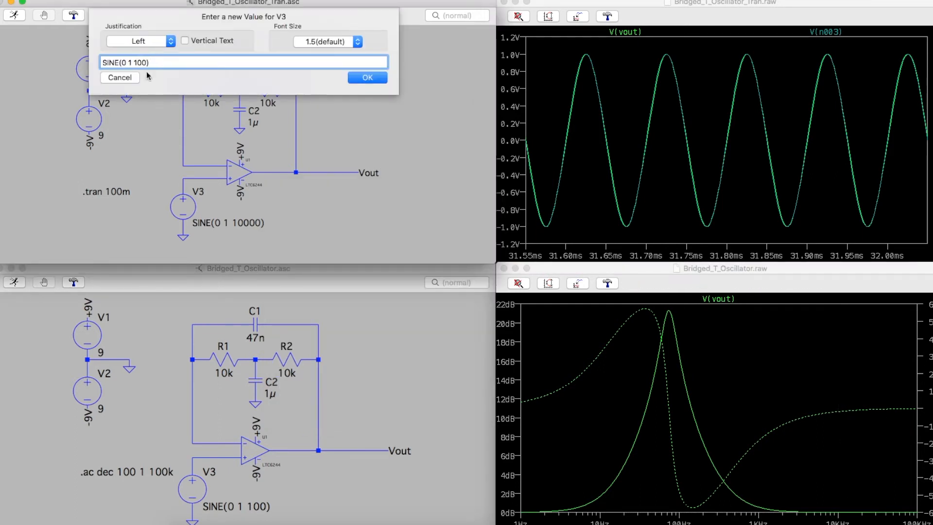
Confirm the V3 source as SINE(0 1 100) for the 100 Hz run.
{"action": "left_click", "coordinate": [367, 78]}
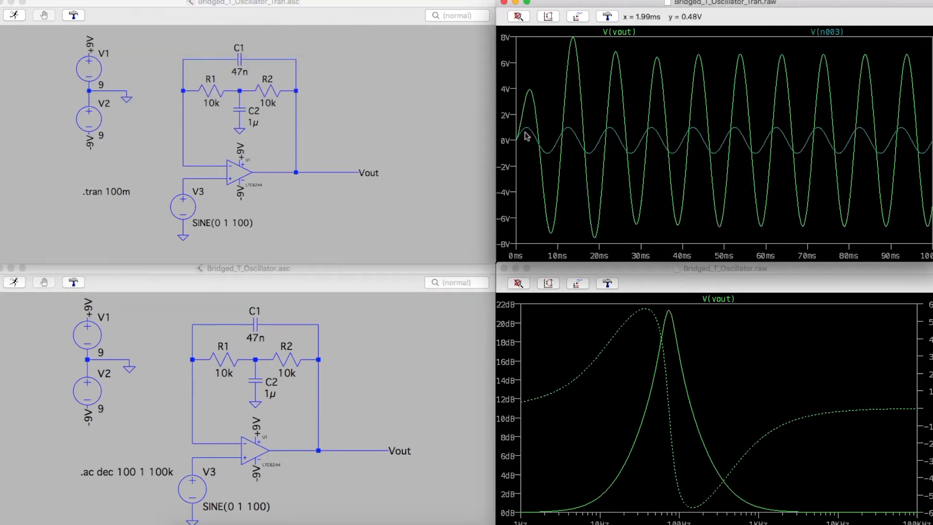
{"action": "mouse_move", "coordinate": [635, 150]}
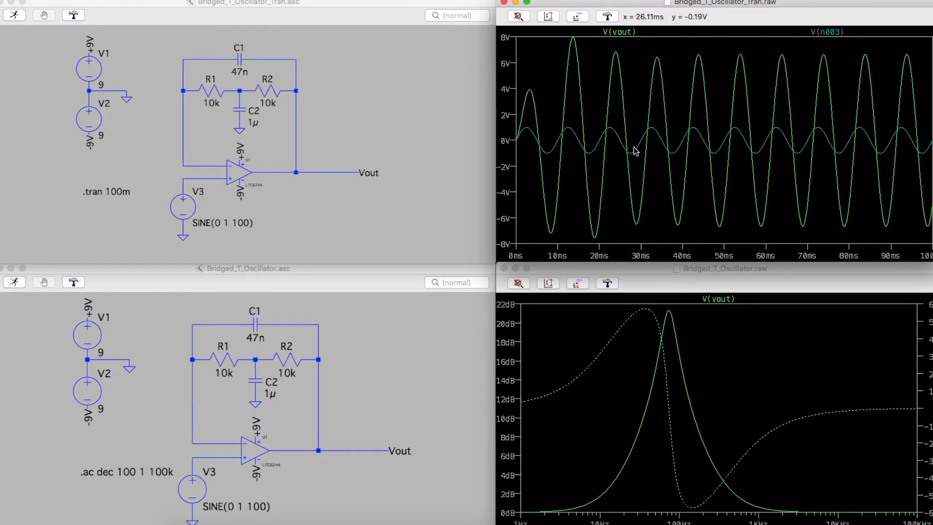
{"action": "mouse_move", "coordinate": [633, 195]}
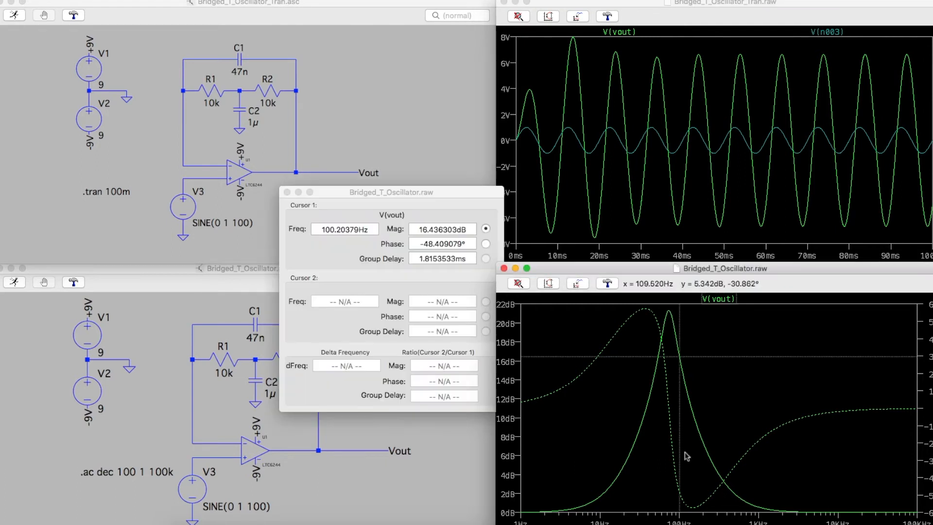
{"action": "mouse_move", "coordinate": [672, 358]}
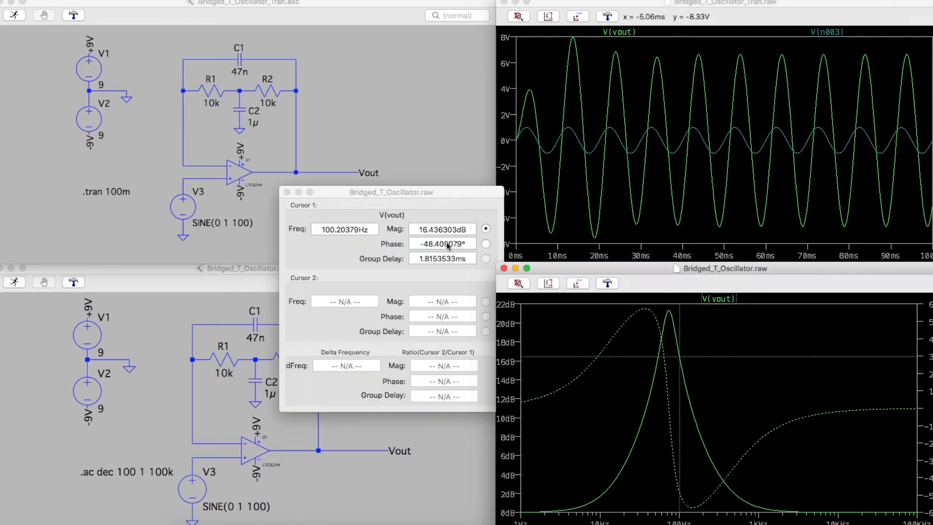
{"action": "mouse_move", "coordinate": [420, 247]}
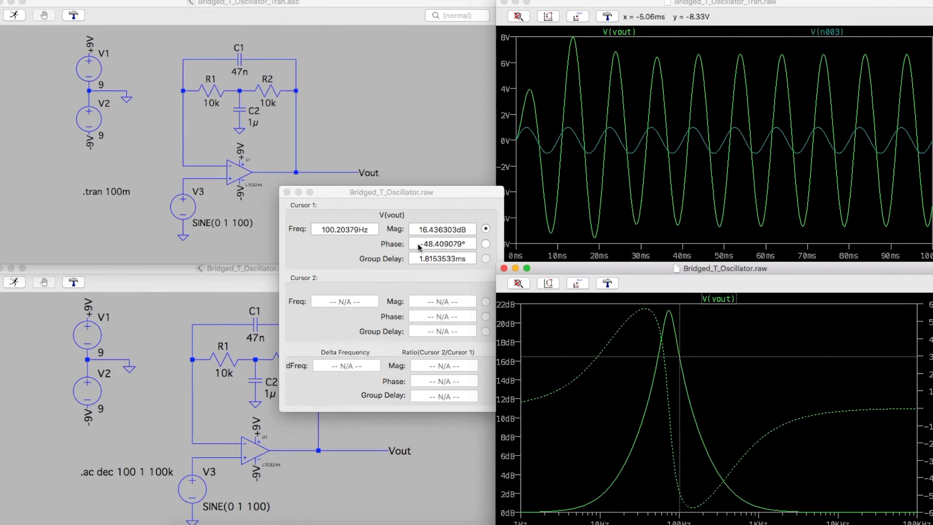
{"action": "mouse_move", "coordinate": [694, 116]}
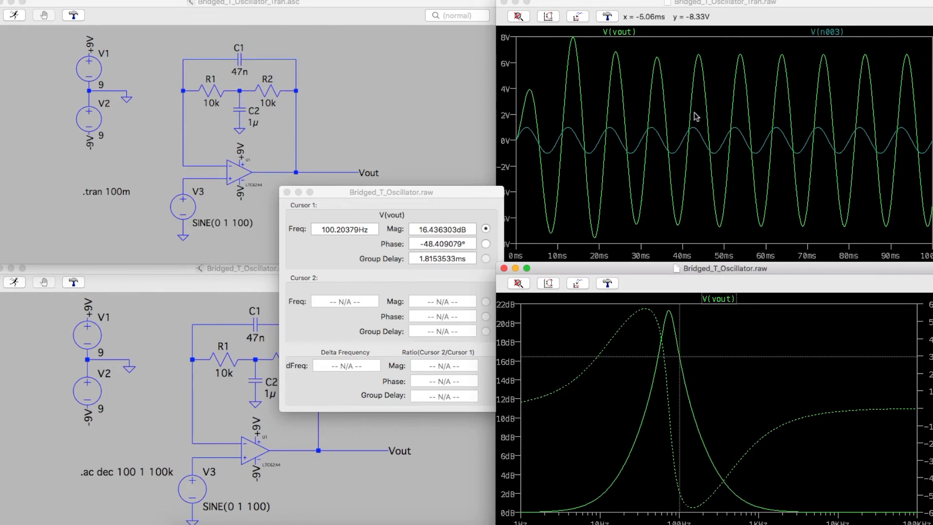
{"action": "mouse_move", "coordinate": [697, 128]}
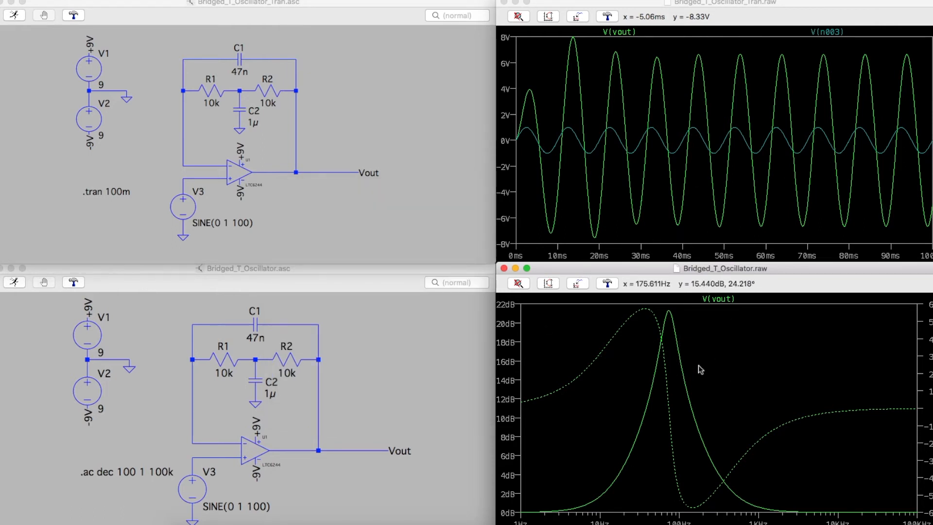
{"action": "mouse_move", "coordinate": [634, 368]}
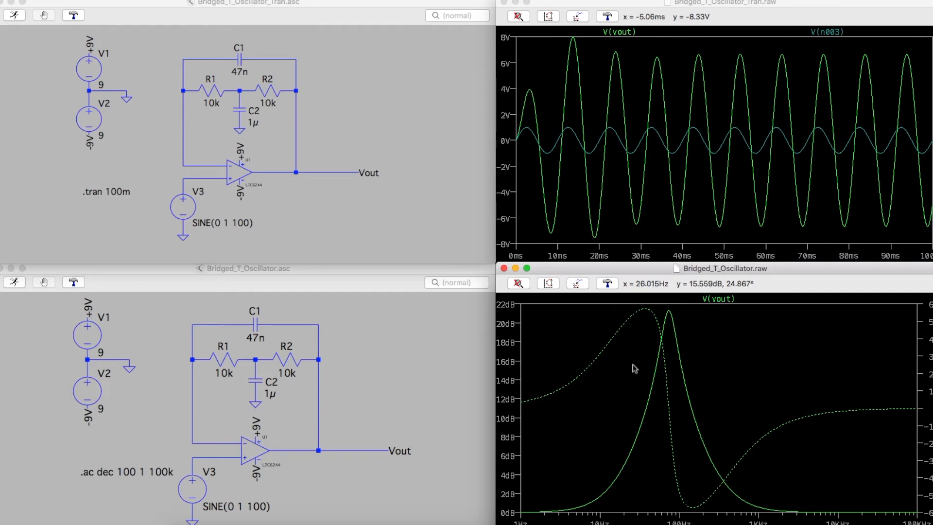
{"action": "mouse_move", "coordinate": [636, 368]}
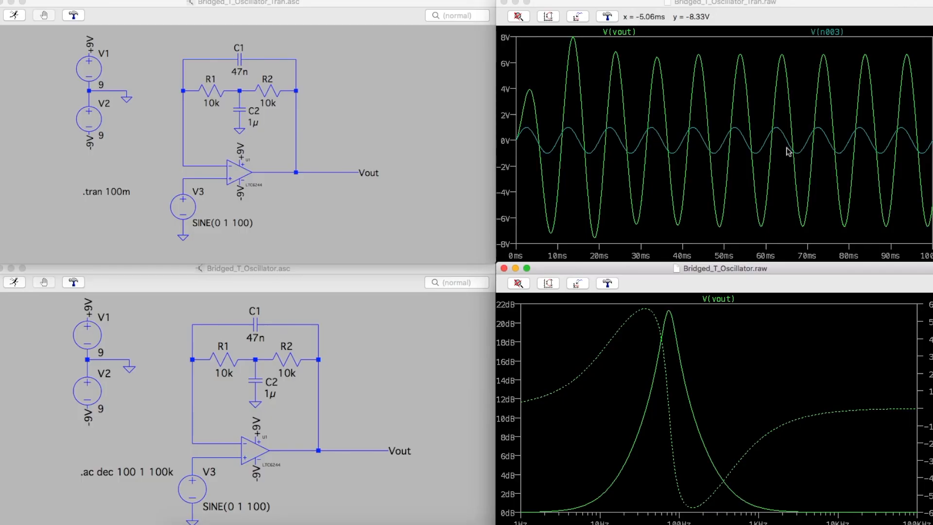
{"action": "mouse_move", "coordinate": [649, 132]}
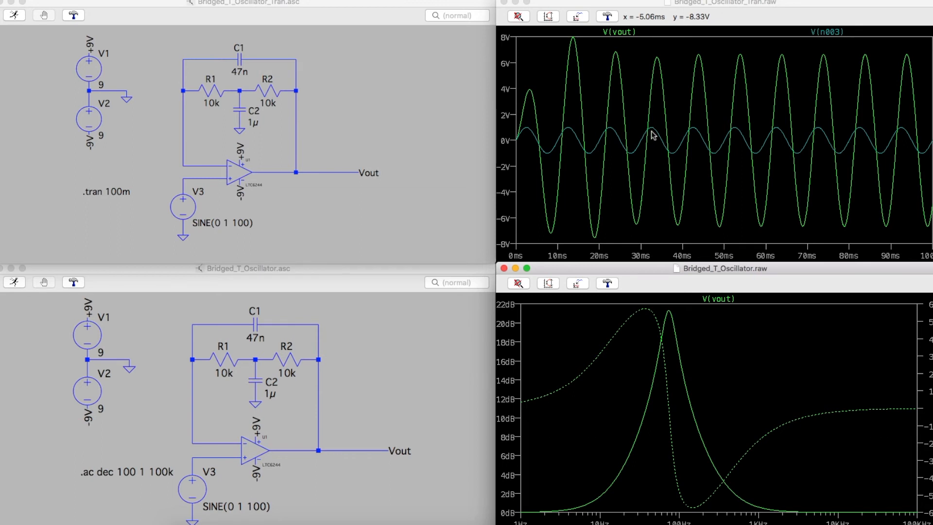
{"action": "mouse_move", "coordinate": [796, 365]}
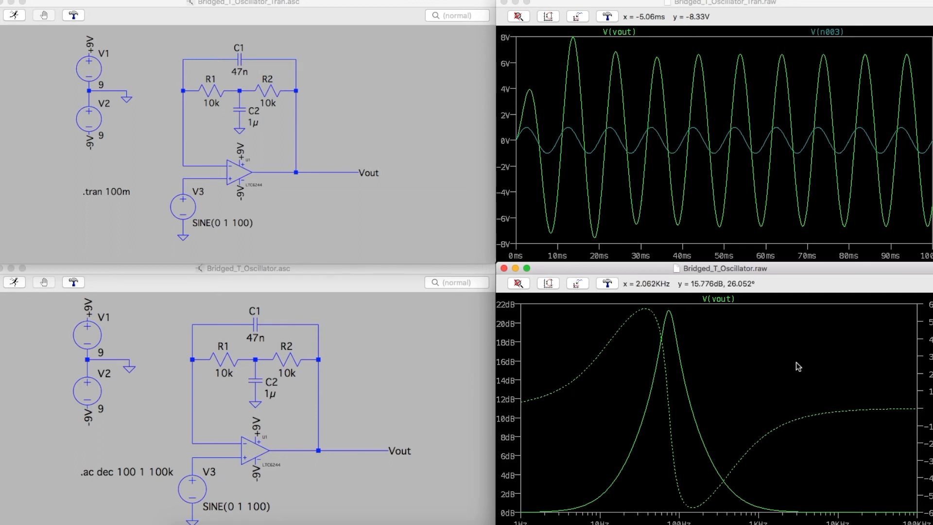
{"action": "mouse_move", "coordinate": [789, 377]}
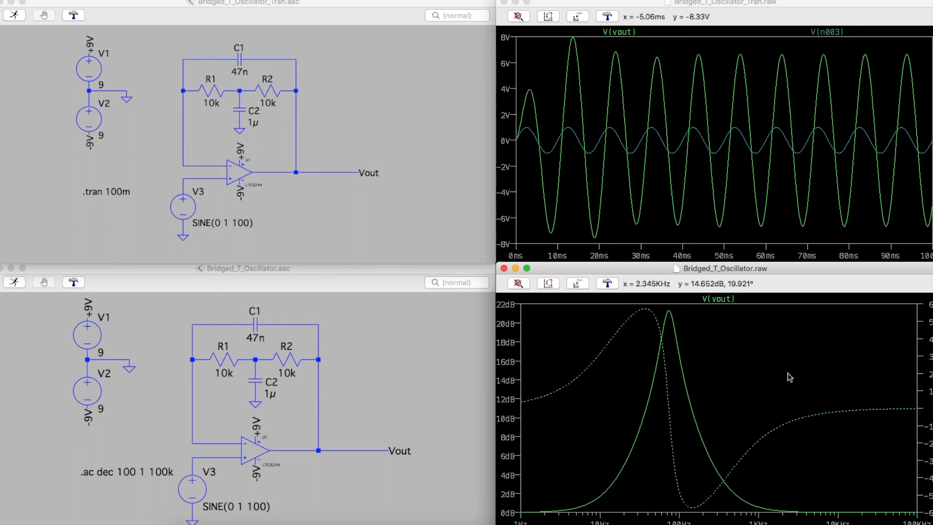